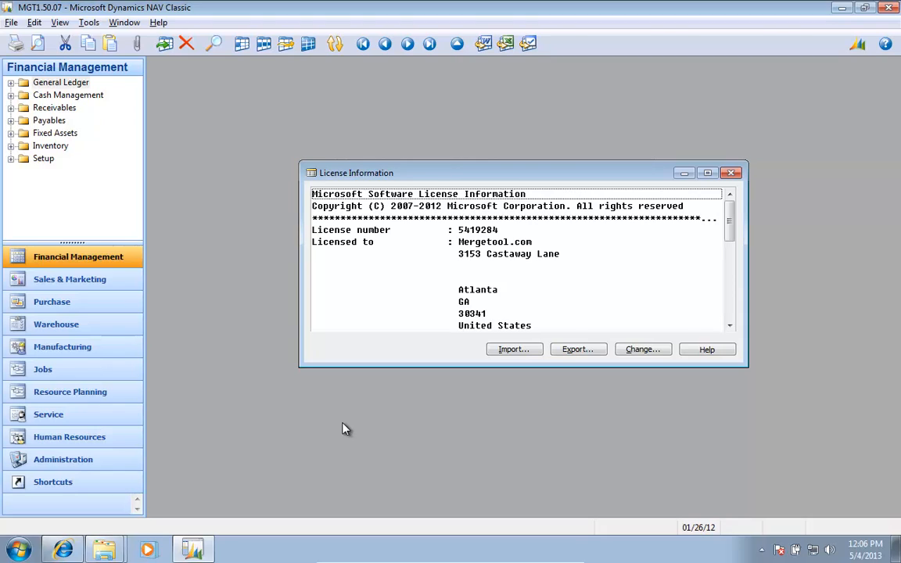
pyautogui.moveTo(432, 354)
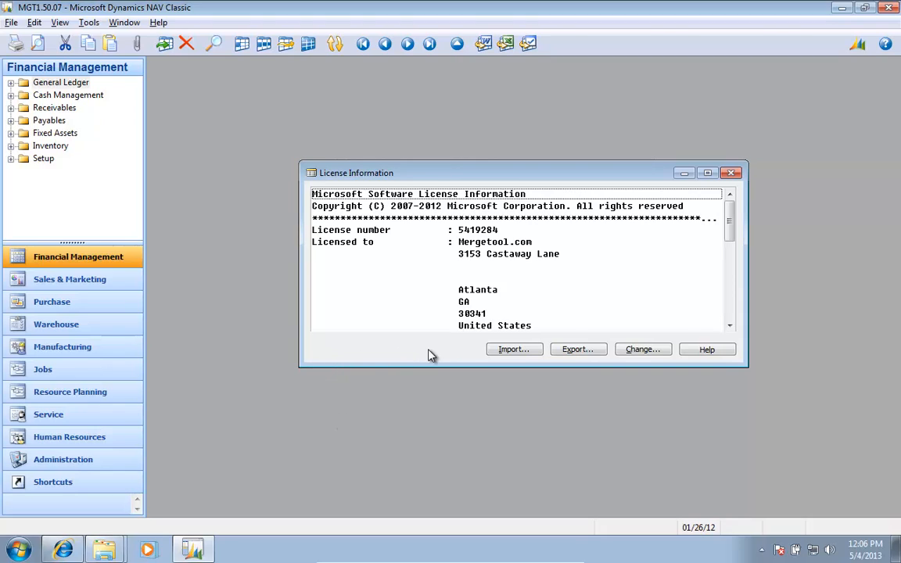
pyautogui.moveTo(397, 341)
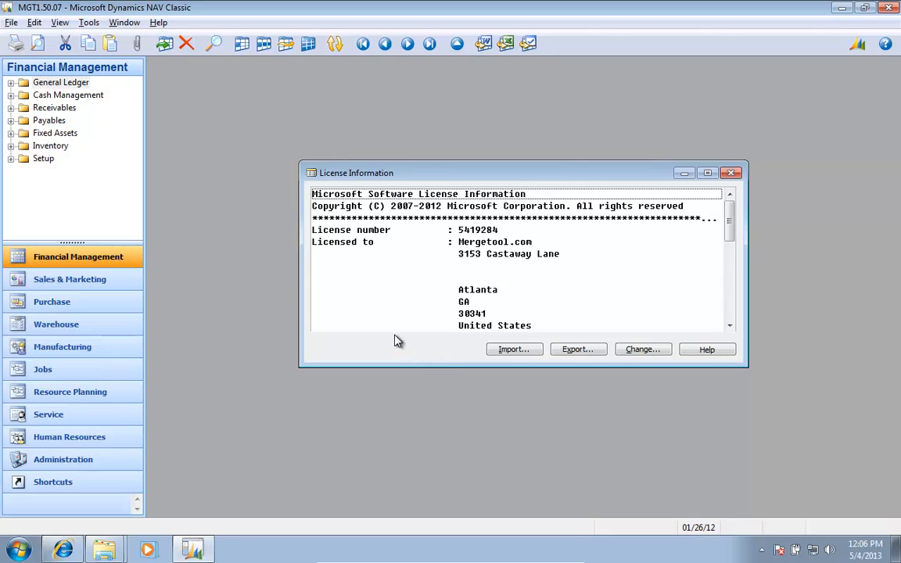
# Extract the MGT1.50.07 Mergetool .rar archive into C:\Temp\MGT and open the extracted folder.
pyautogui.click(103, 545)
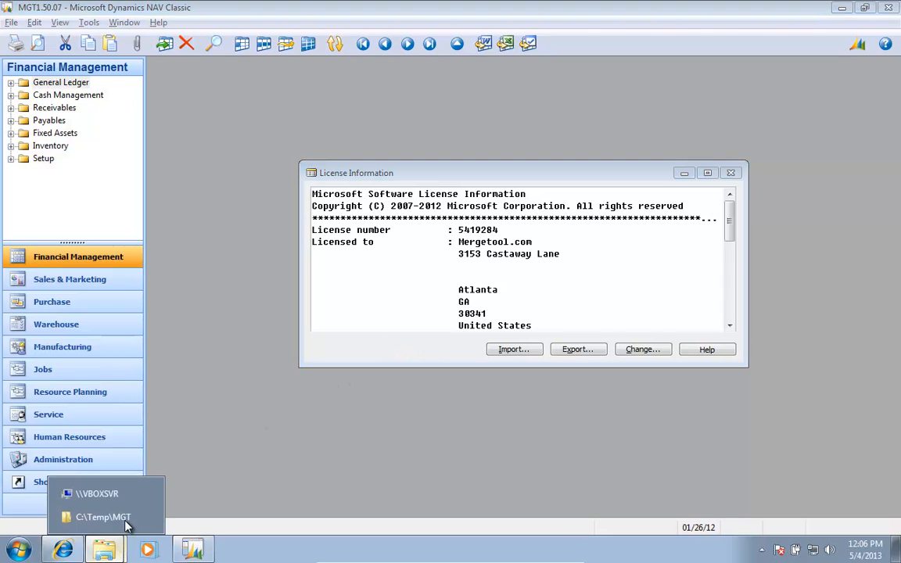
pyautogui.click(103, 516)
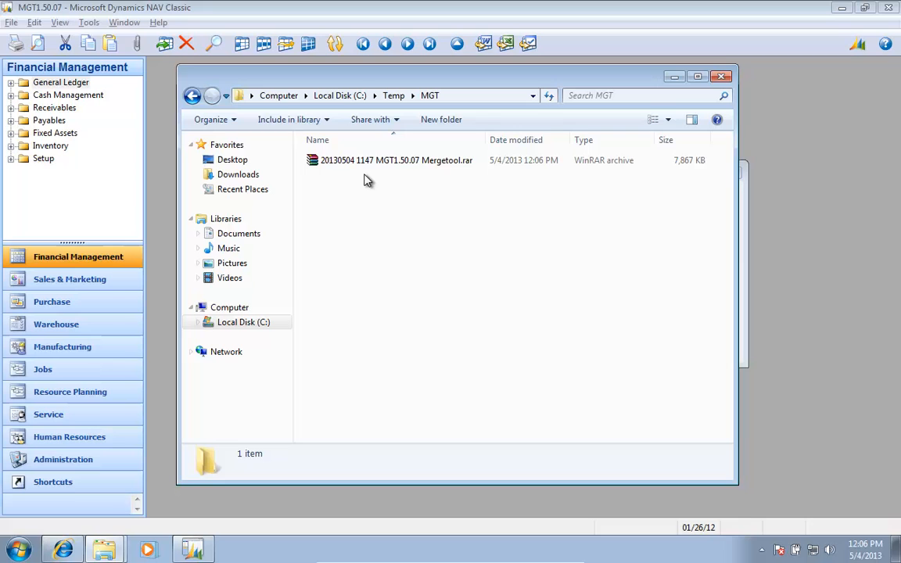
pyautogui.rightClick(385, 159)
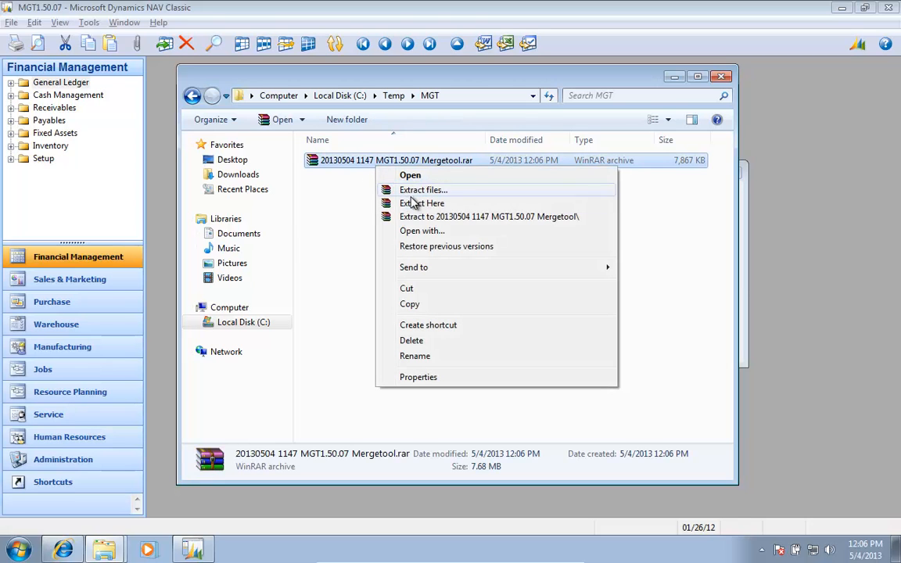
pyautogui.click(422, 203)
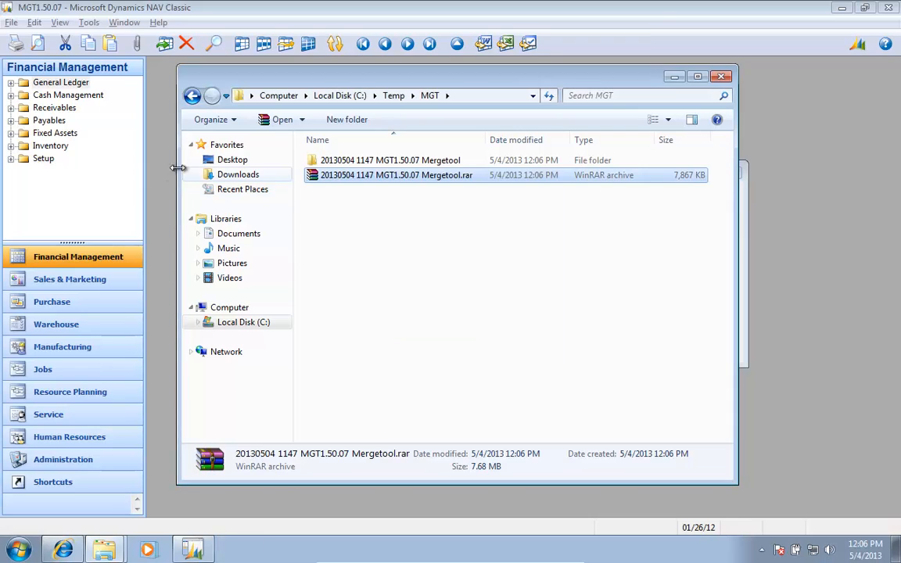
pyautogui.doubleClick(391, 160)
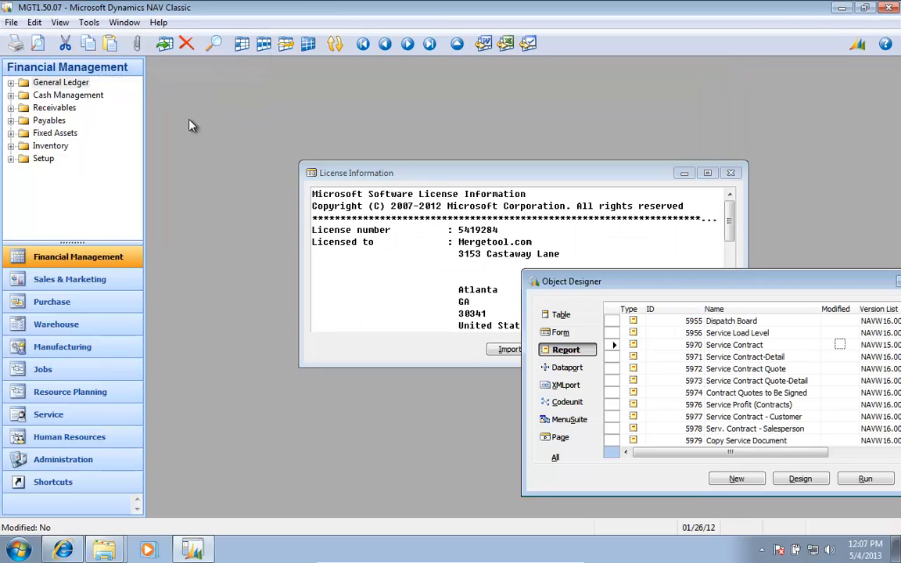
# Start an object import and choose MGT1.50.07.fob as the Dynamics NAV object file.
pyautogui.click(12, 24)
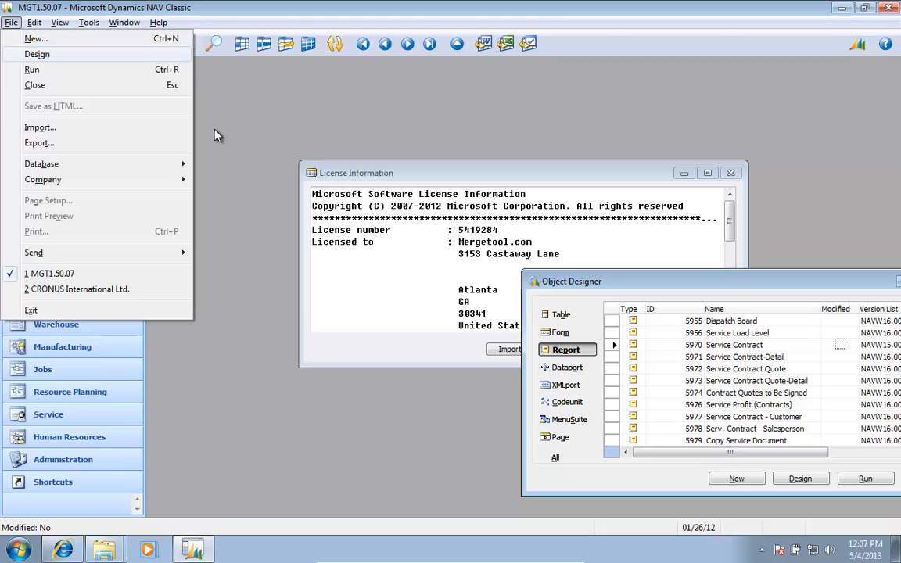
pyautogui.click(40, 127)
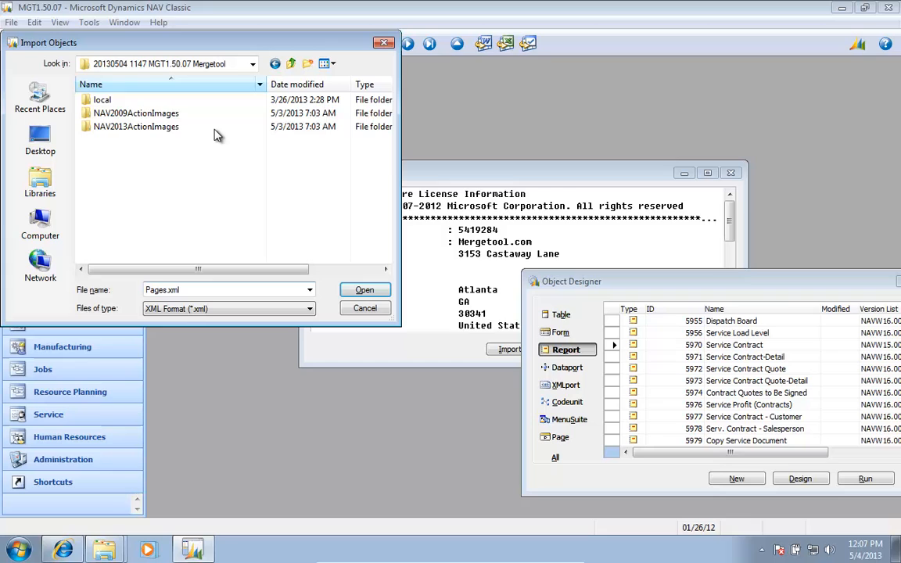
pyautogui.click(307, 308)
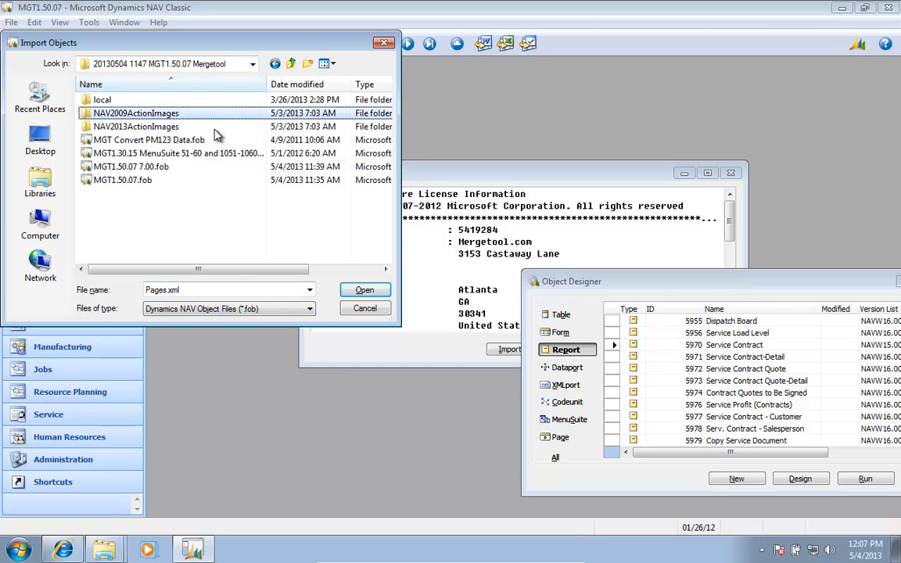
pyautogui.click(131, 166)
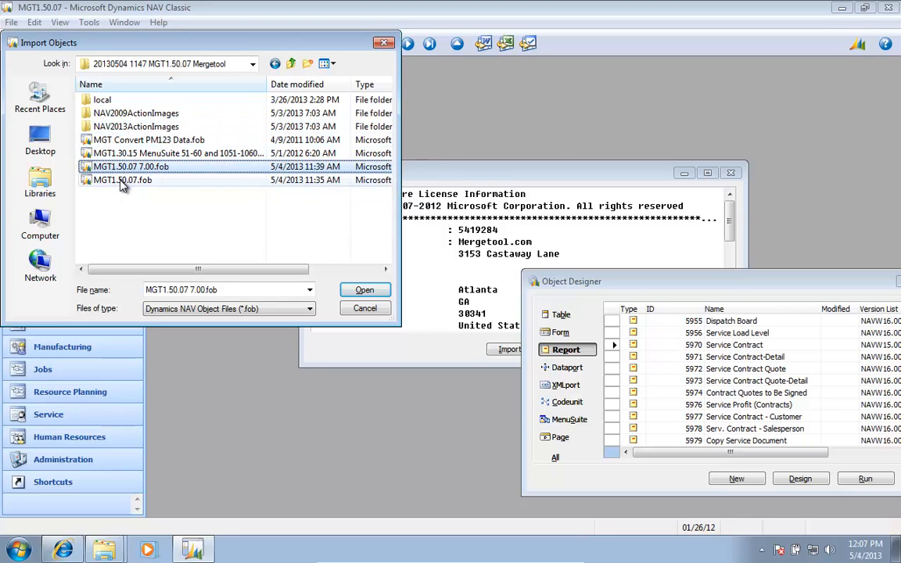
pyautogui.click(122, 180)
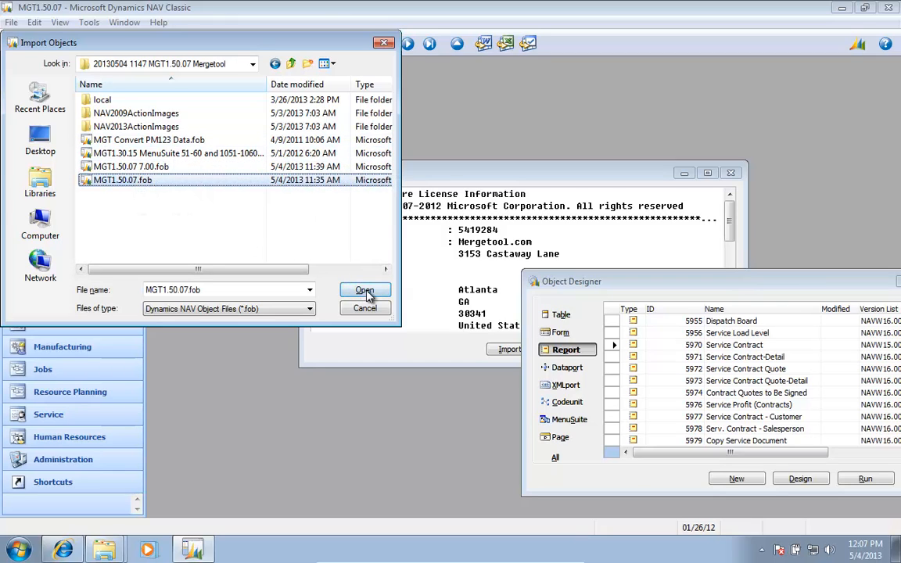
# Import all examined objects, creating 480 new objects with no conflicts.
pyautogui.click(364, 290)
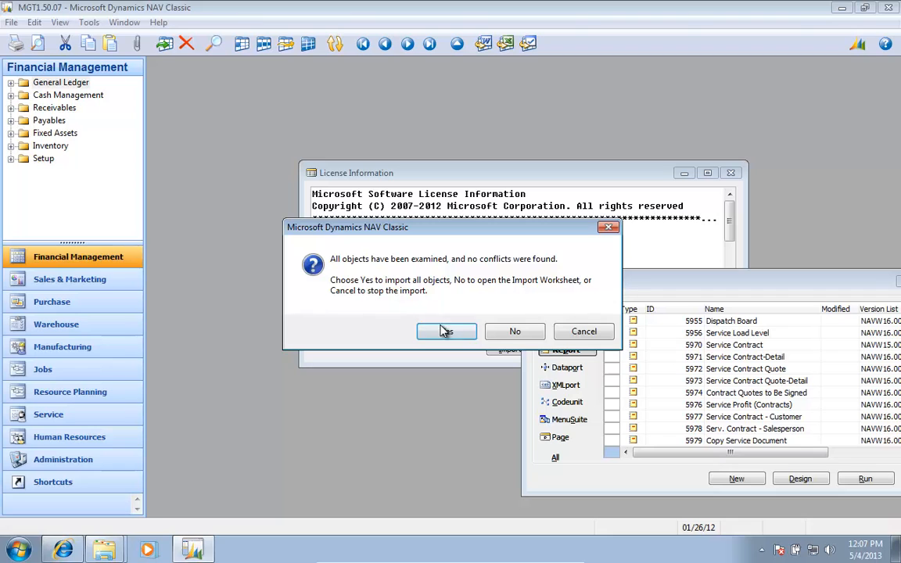
pyautogui.click(447, 332)
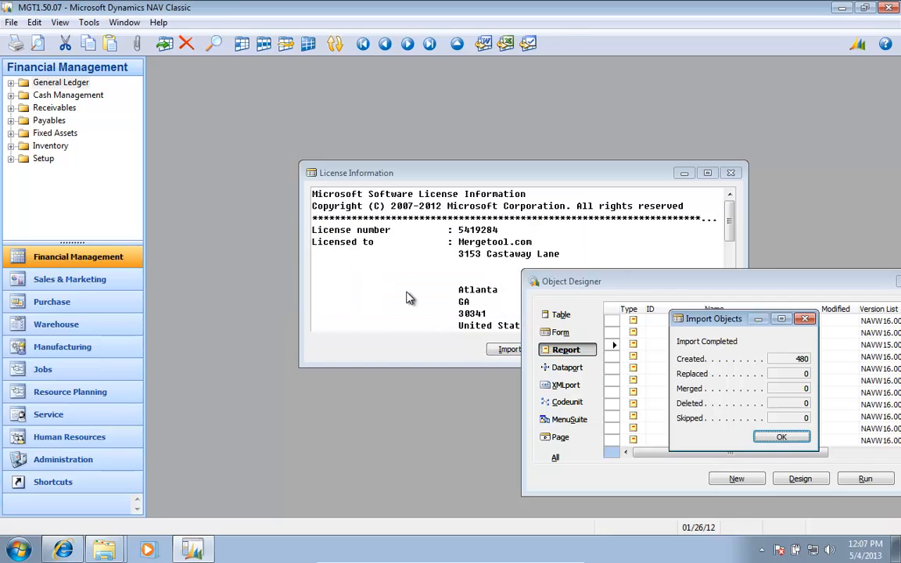
pyautogui.click(782, 438)
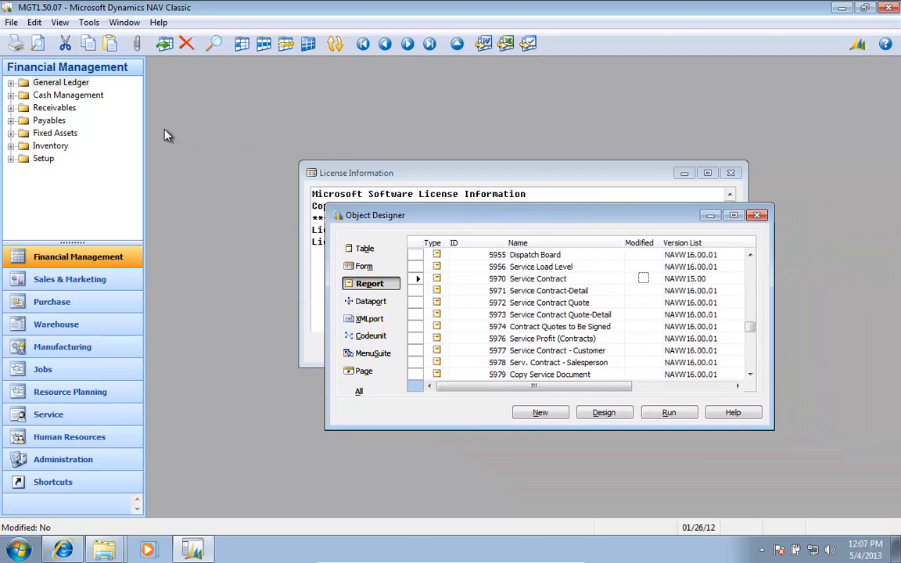
# Refresh the navigation pane and switch to the Mergetool area to reach its Object Explorer.
pyautogui.rightClick(61, 81)
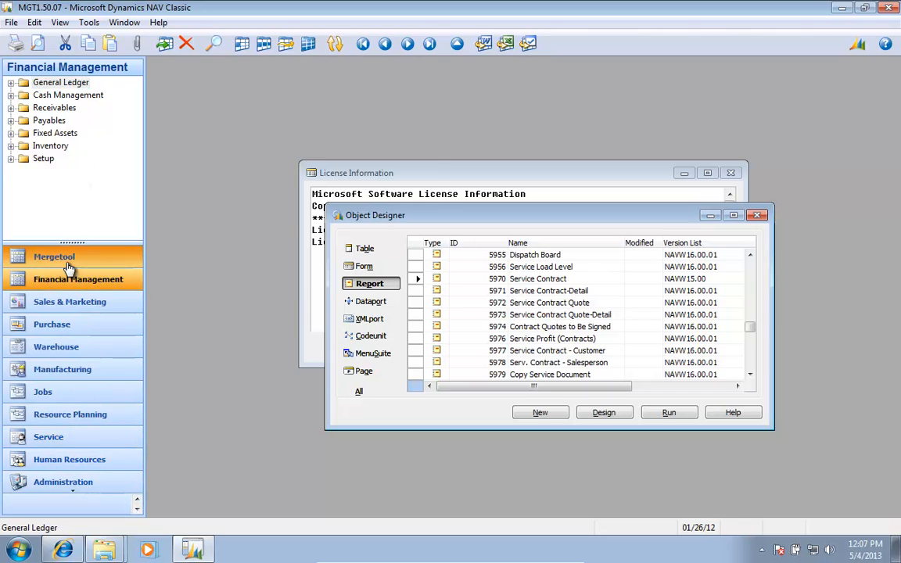
pyautogui.click(53, 256)
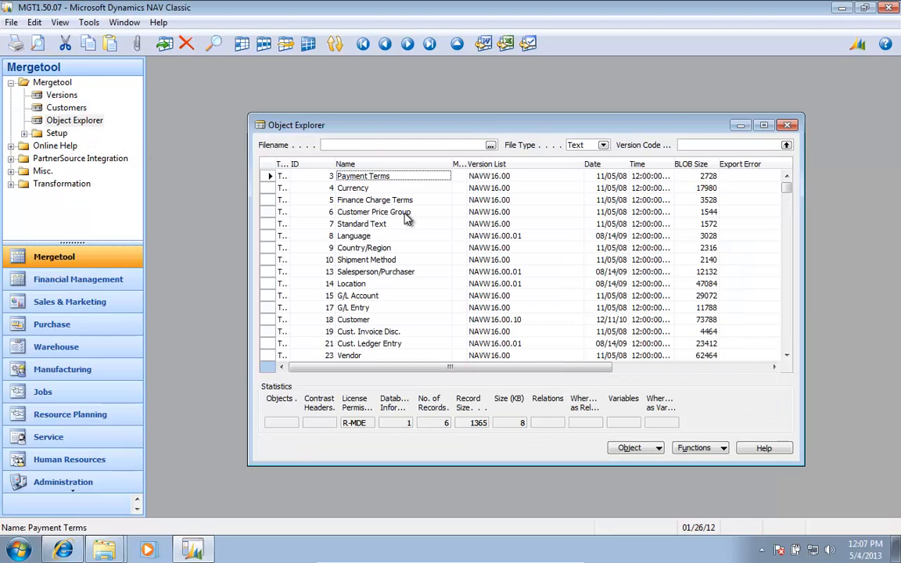
# Filter the Object Explorer's Version List column to MGT* so only Mergetool objects show.
pyautogui.hscroll(3)
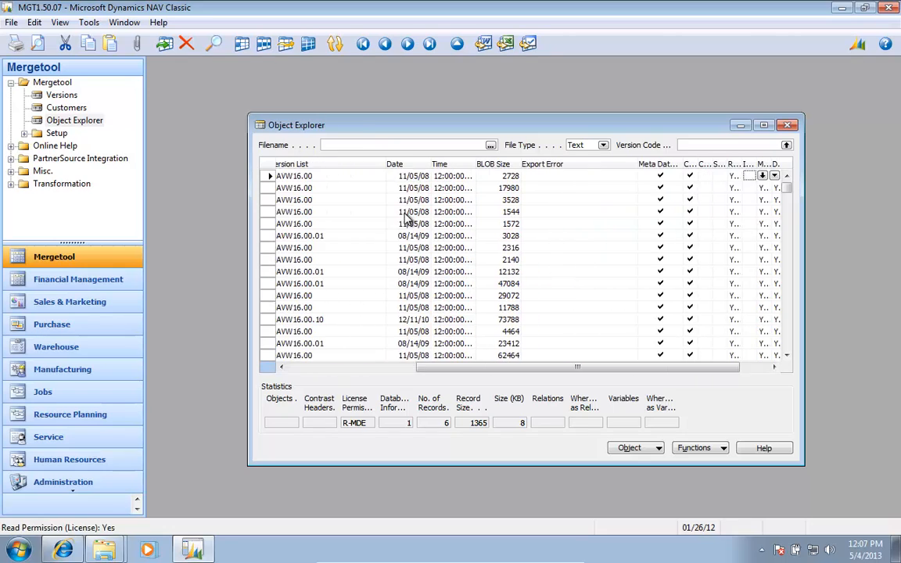
pyautogui.hscroll(3)
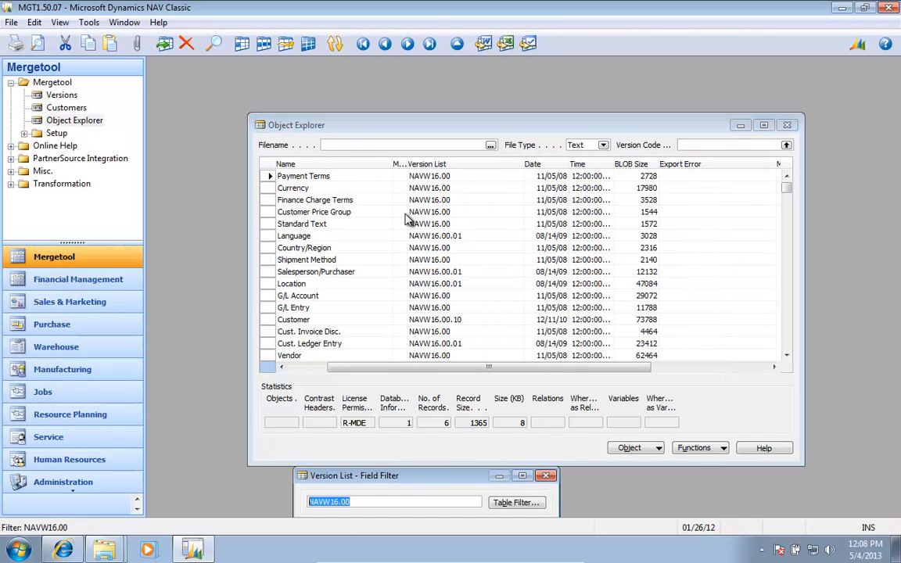
pyautogui.write('MGT*')
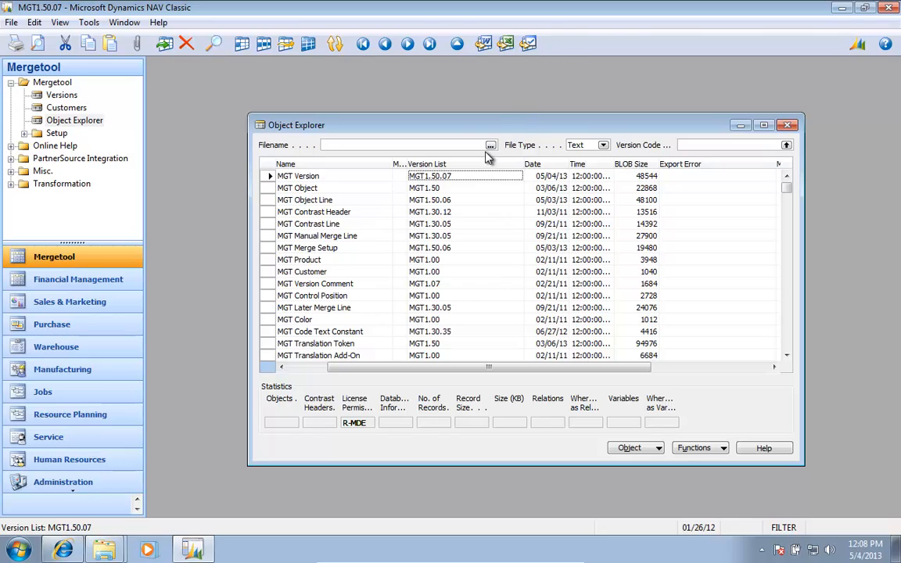
# Set the Object Explorer export filename to MGT1.50.07.txt in the extracted Mergetool folder.
pyautogui.click(491, 144)
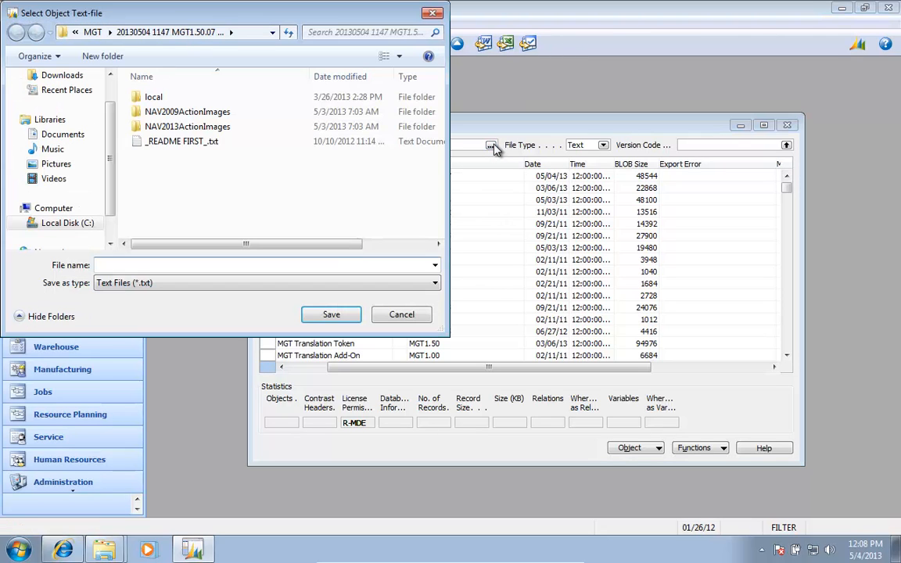
pyautogui.click(266, 264)
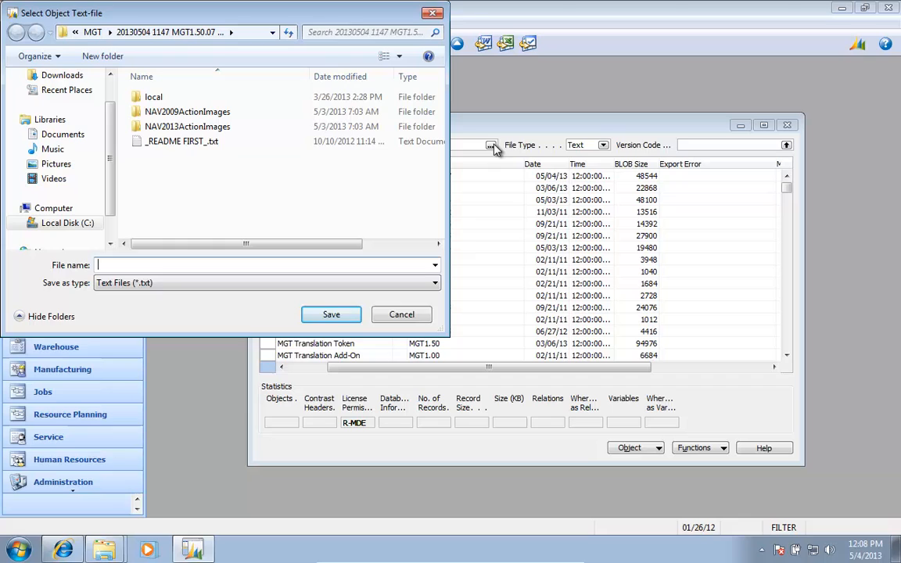
pyautogui.write('MGT1.50.07.txt')
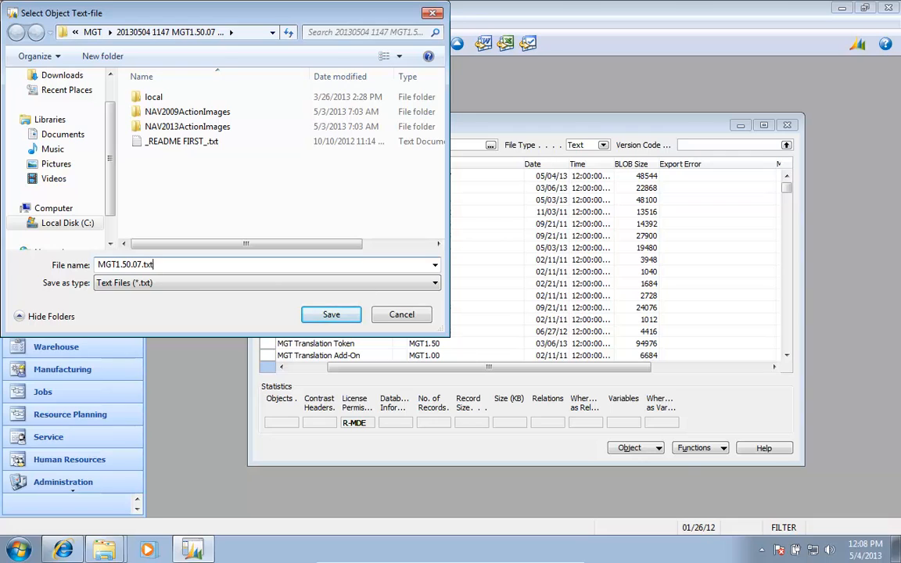
pyautogui.click(332, 314)
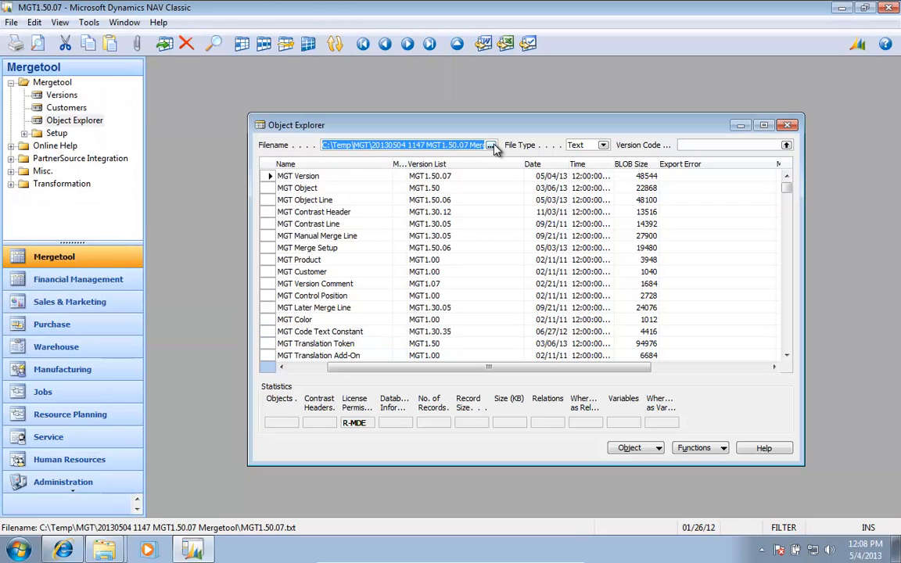
# Export all 480 filtered Mergetool objects to MGT1.50.07.txt via Export All Filtered Objects.
pyautogui.click(716, 447)
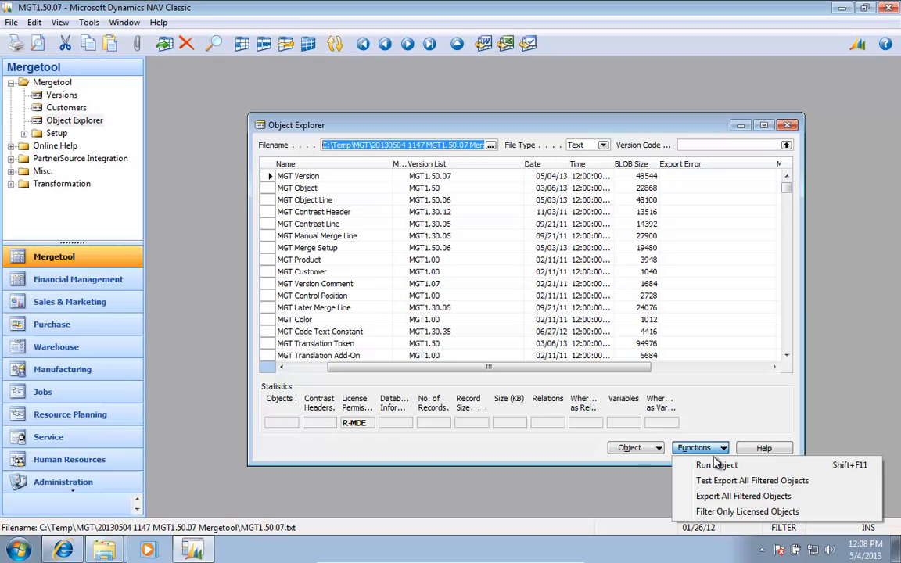
pyautogui.click(741, 496)
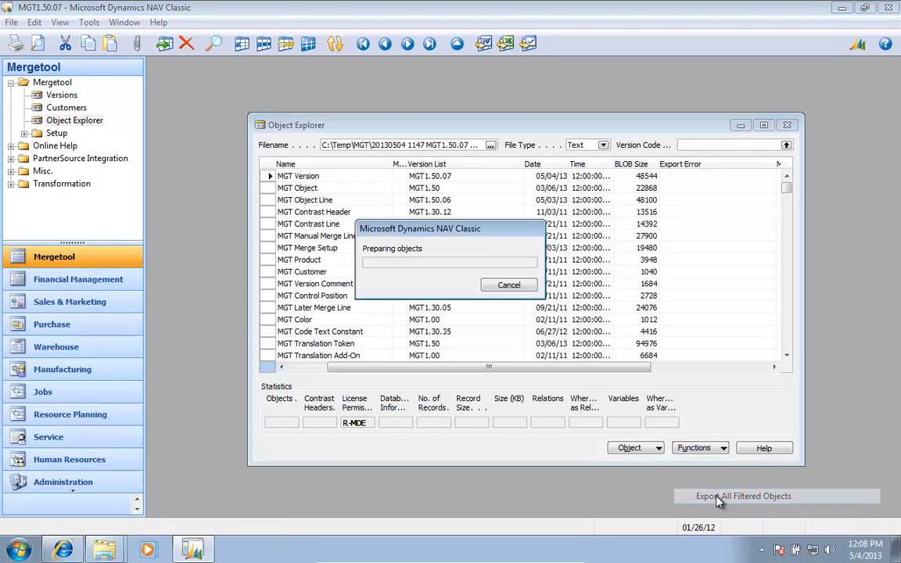
pyautogui.click(732, 496)
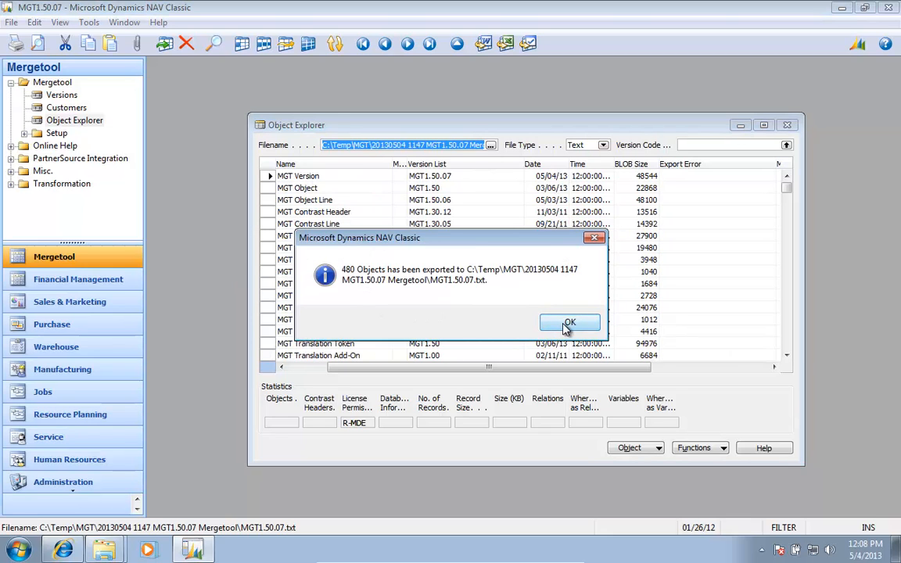
pyautogui.click(569, 322)
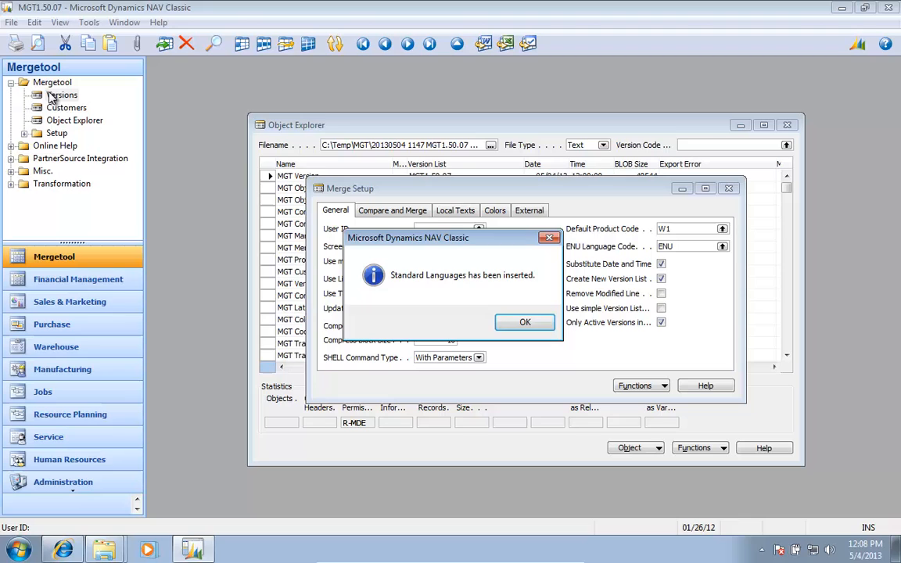
# In Mergetool Versions, set up an import of file MGT1.50.07 with description 'MGT1.50.07 2009 R2'.
pyautogui.click(525, 322)
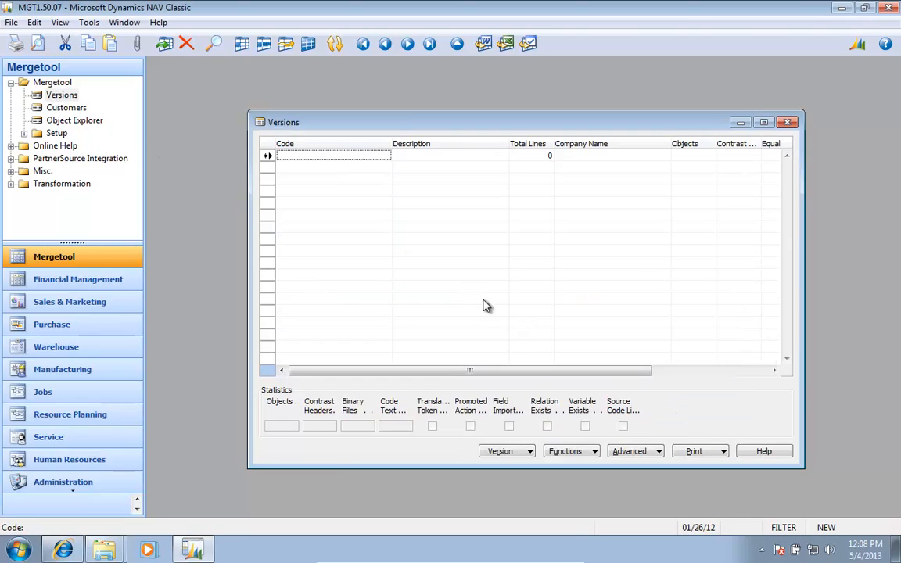
pyautogui.click(566, 450)
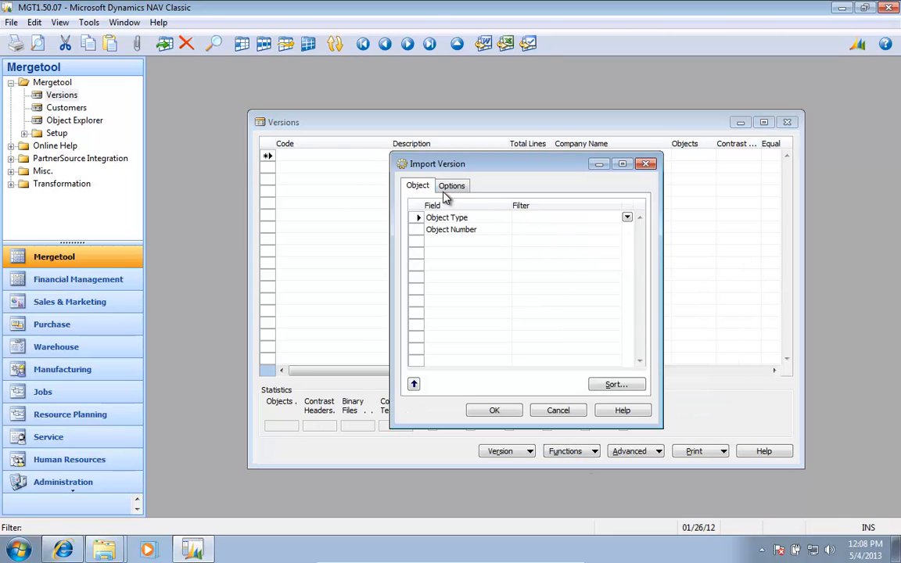
pyautogui.click(450, 185)
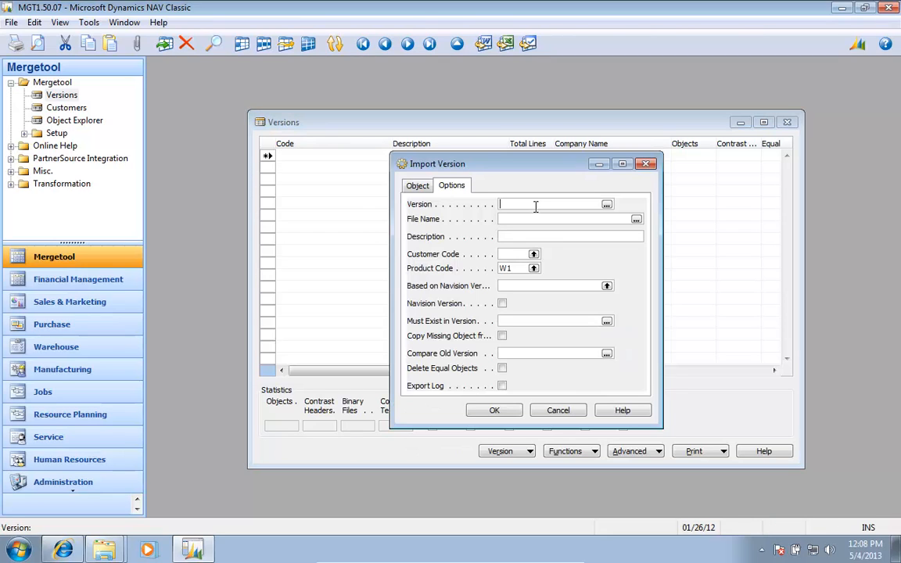
pyautogui.write('MGT1.50.07')
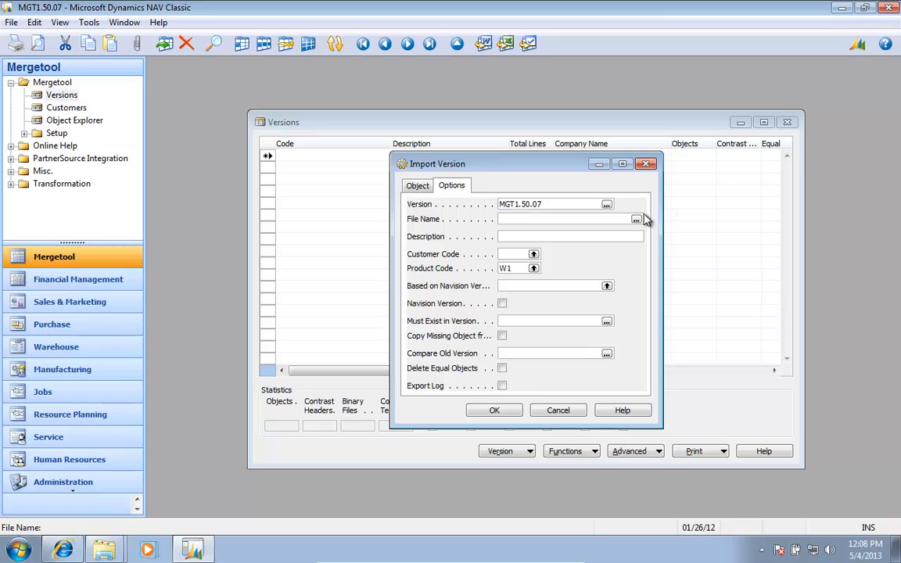
pyautogui.click(637, 219)
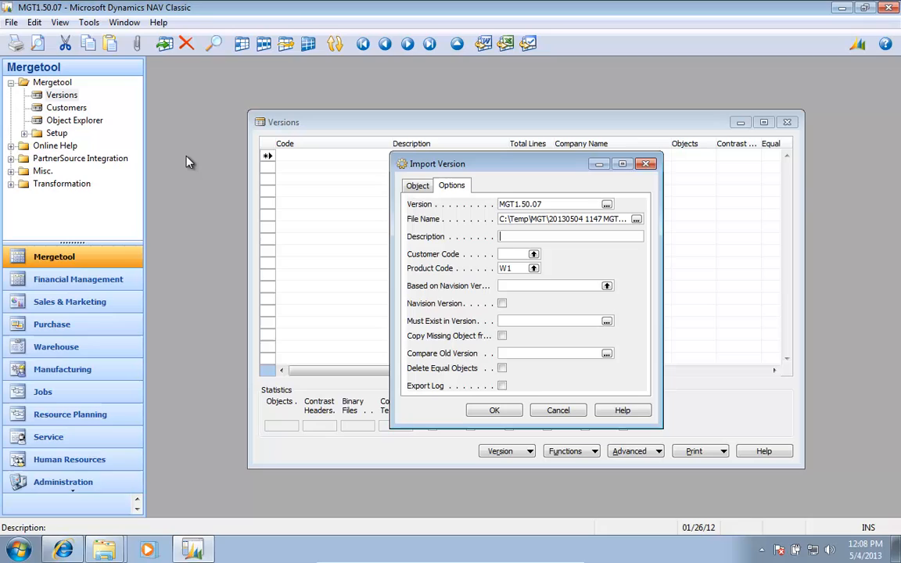
pyautogui.write('MGT1.50.07 2009 R')
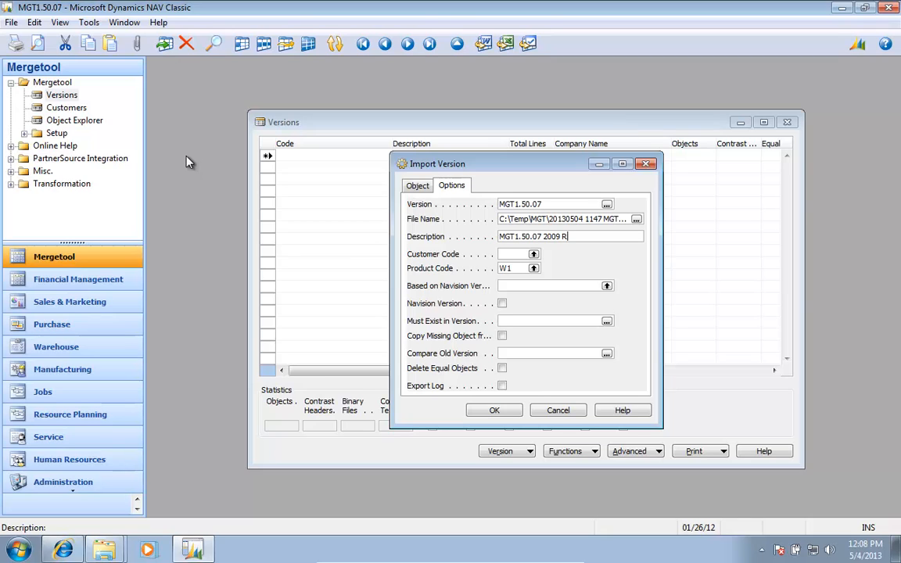
# Run the version import so MGT1.50.07 lists 480 objects.
pyautogui.click(495, 409)
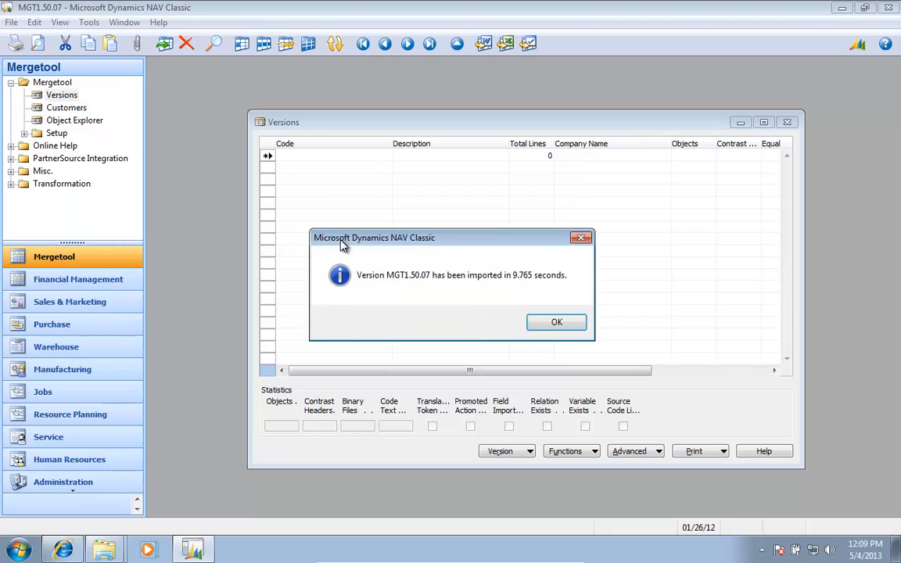
pyautogui.click(557, 322)
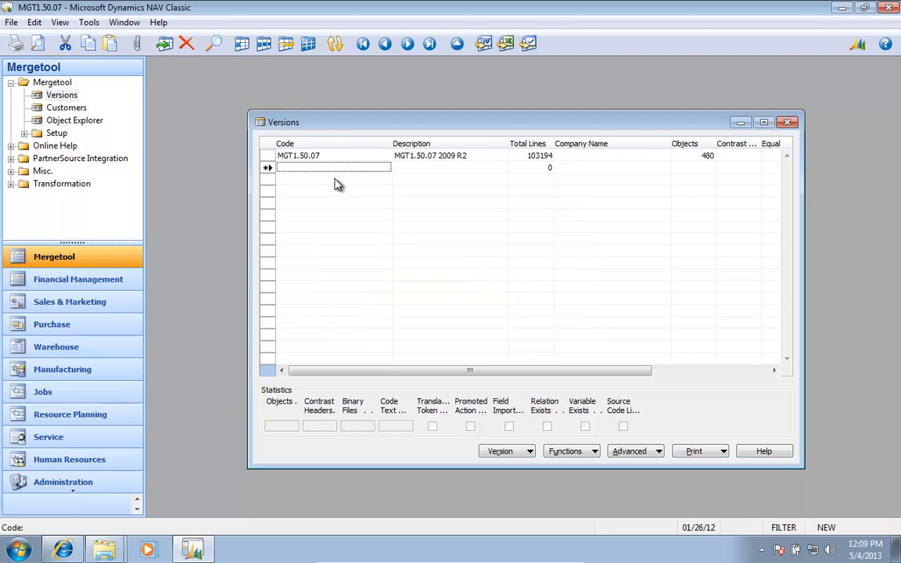
pyautogui.click(316, 155)
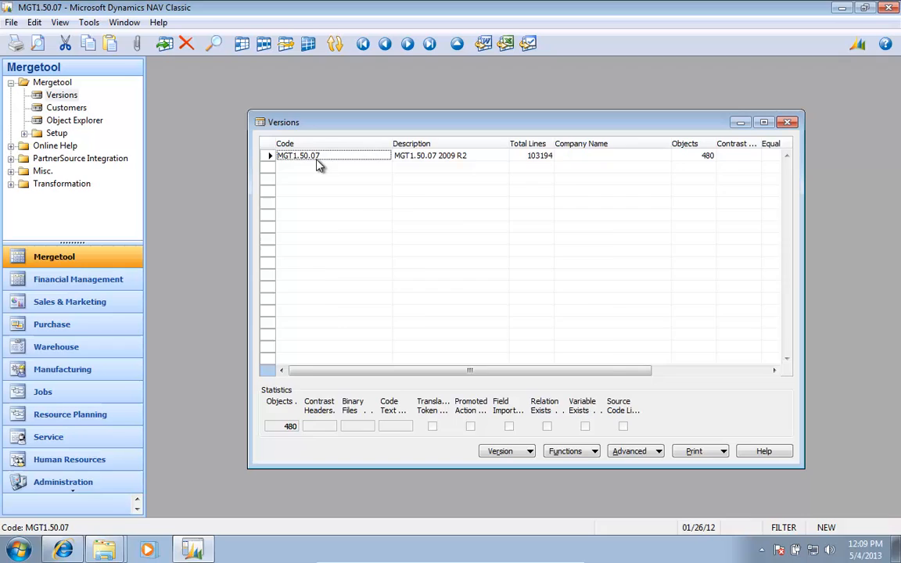
pyautogui.doubleClick(319, 156)
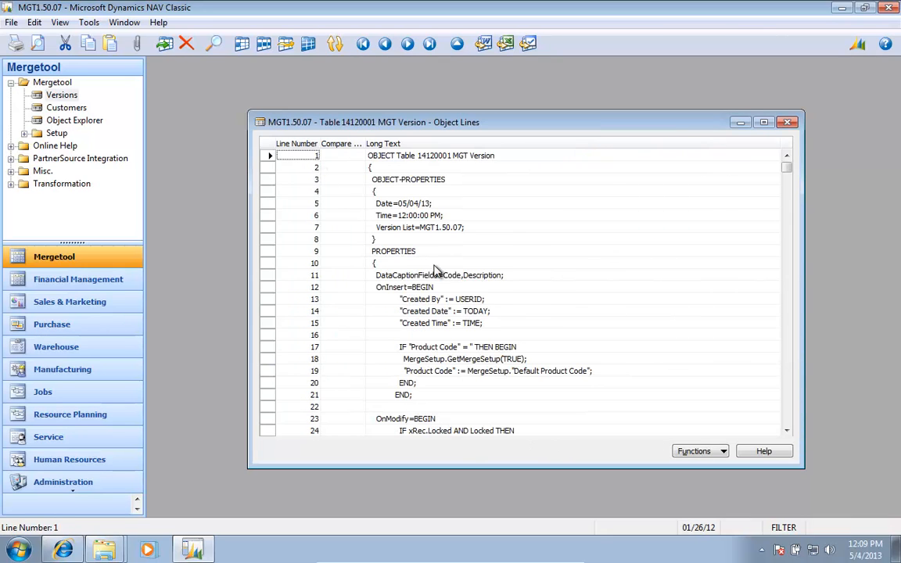
pyautogui.scroll(-3)
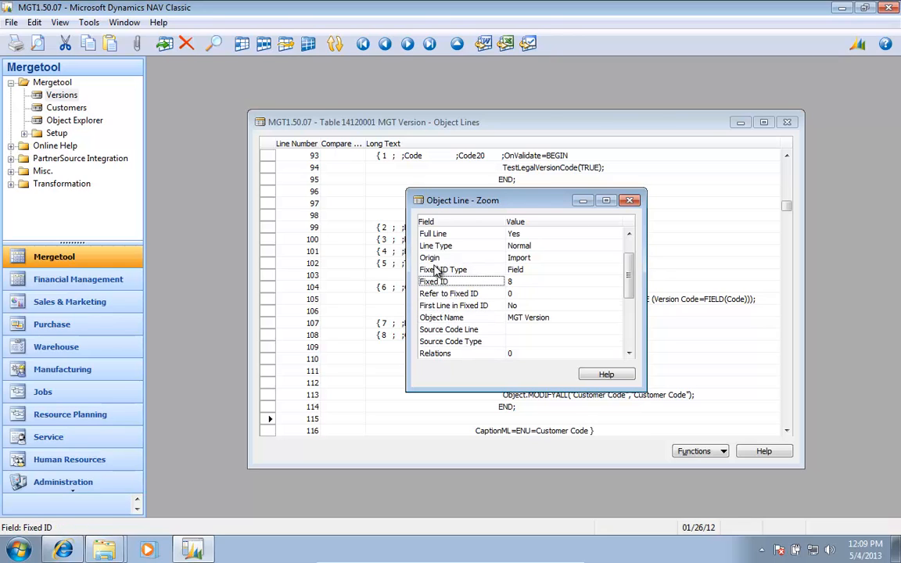
pyautogui.click(629, 201)
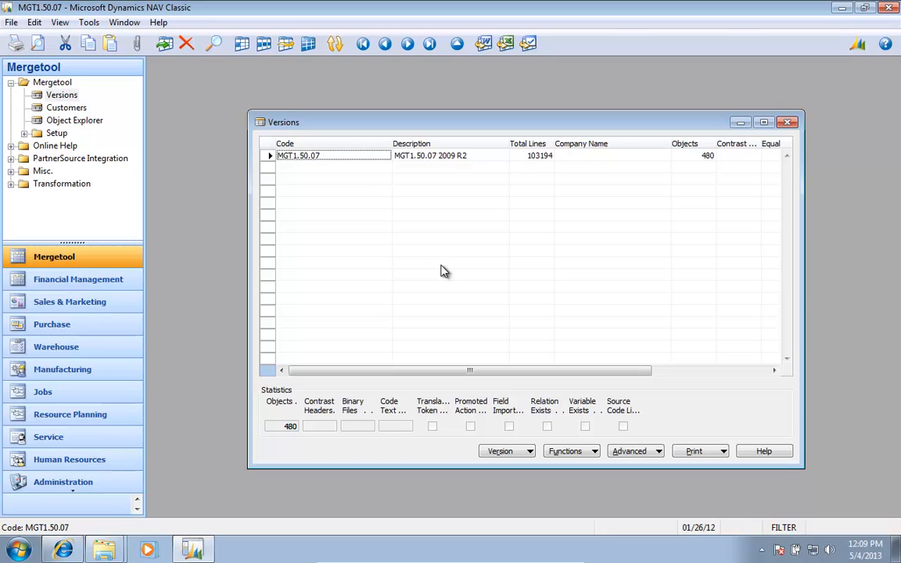
pyautogui.click(635, 451)
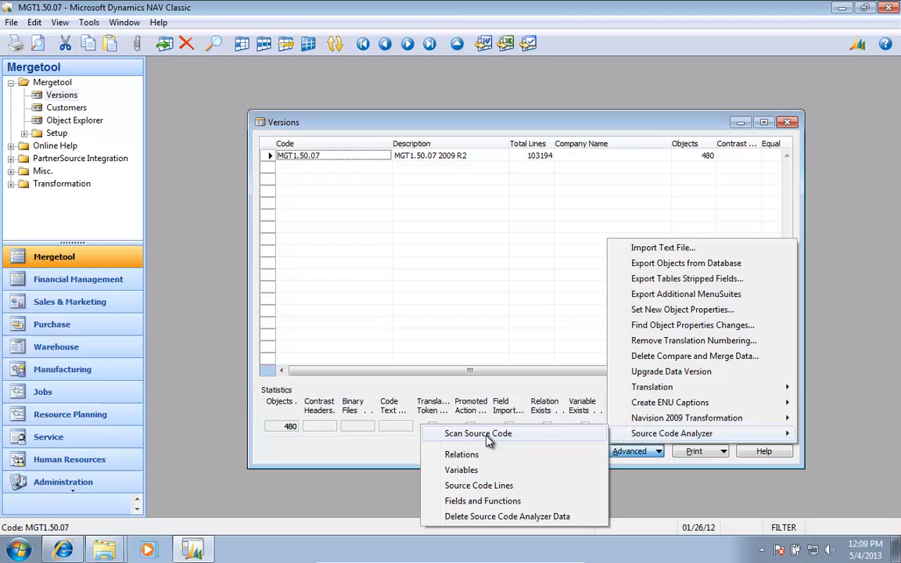
# Scan MGT1.50.07's source code: 103194 lines, 1800 relations and 5527 variables recorded.
pyautogui.click(478, 433)
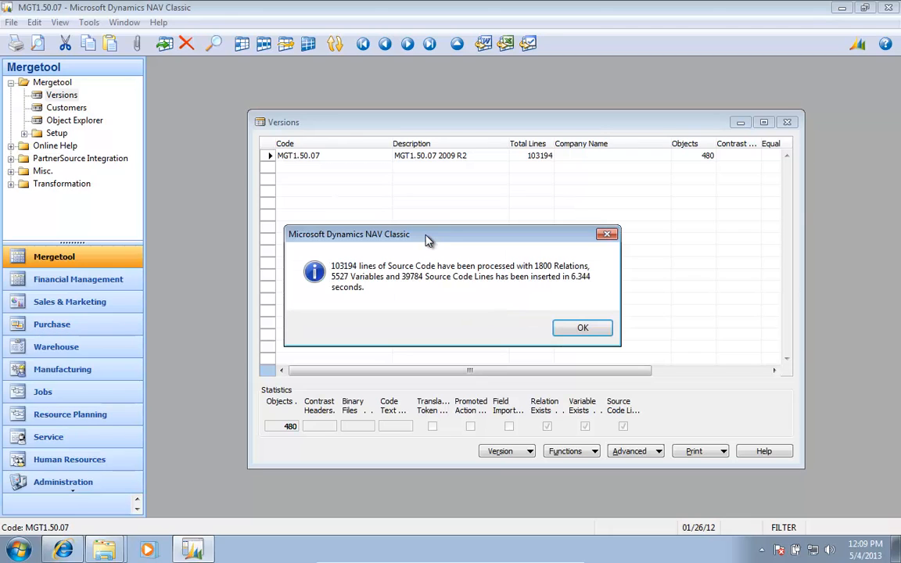
pyautogui.click(581, 329)
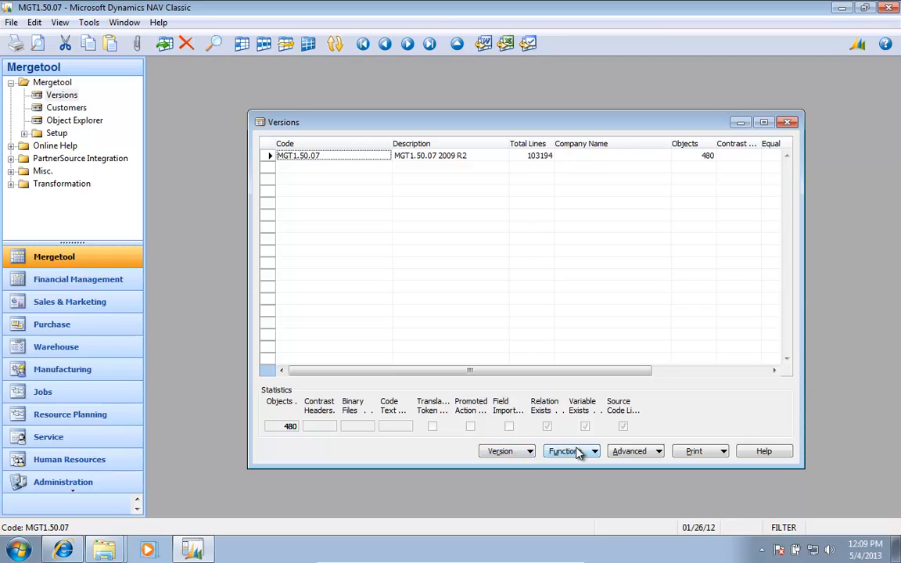
# Show version MGT1.50.07's objects with per-object relation, variable and source line counts.
pyautogui.click(504, 450)
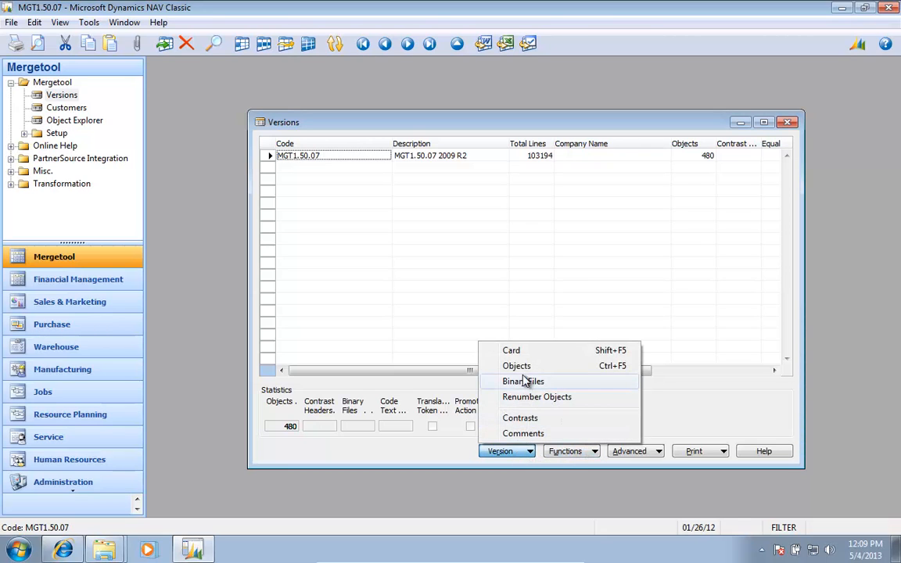
pyautogui.click(516, 366)
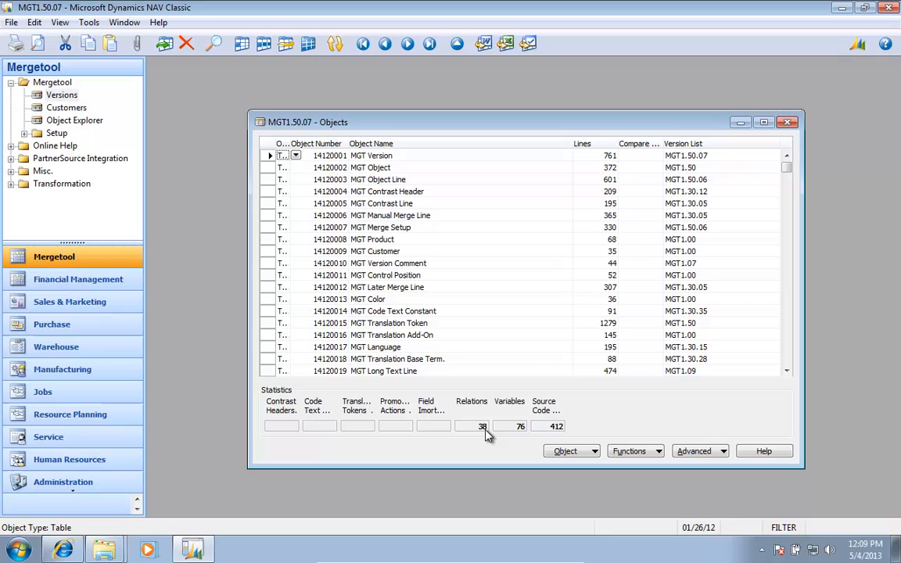
pyautogui.click(473, 426)
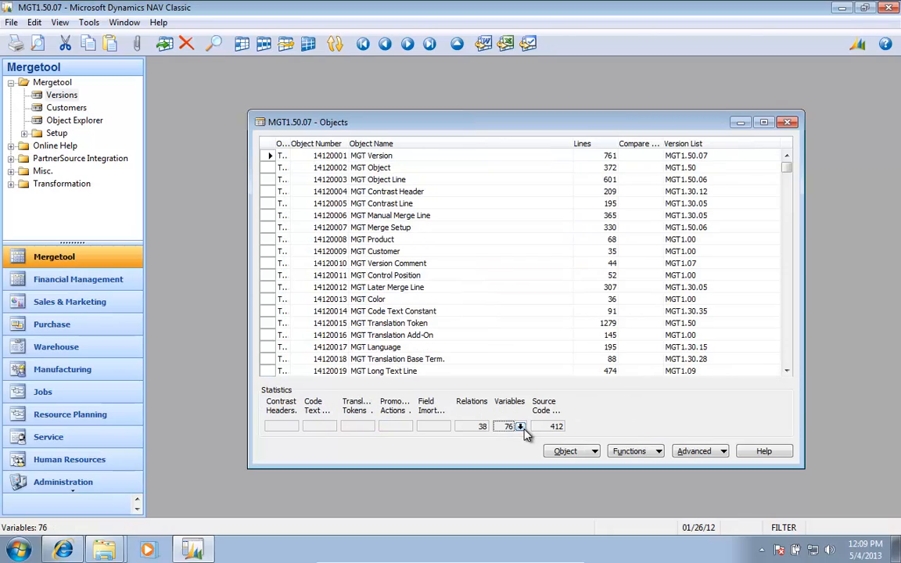
pyautogui.click(697, 451)
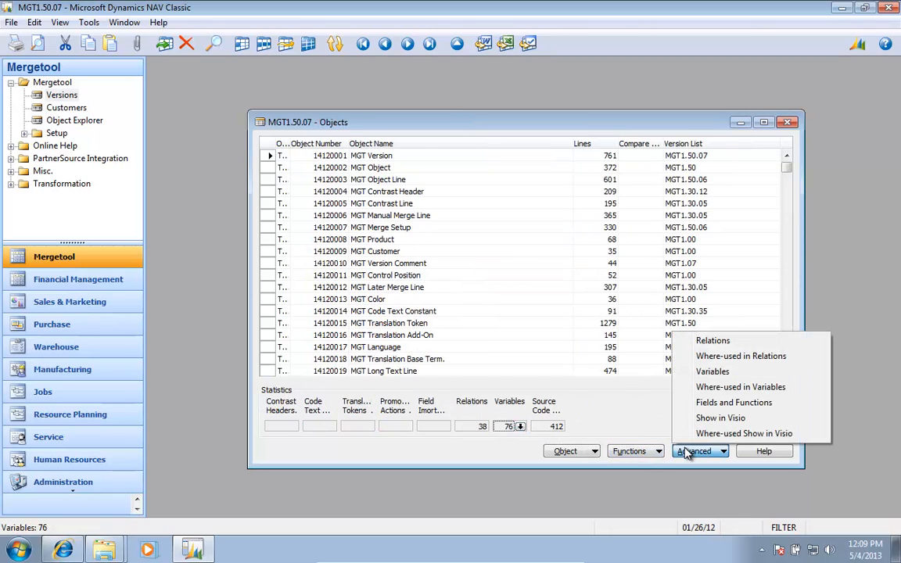
pyautogui.moveTo(735, 407)
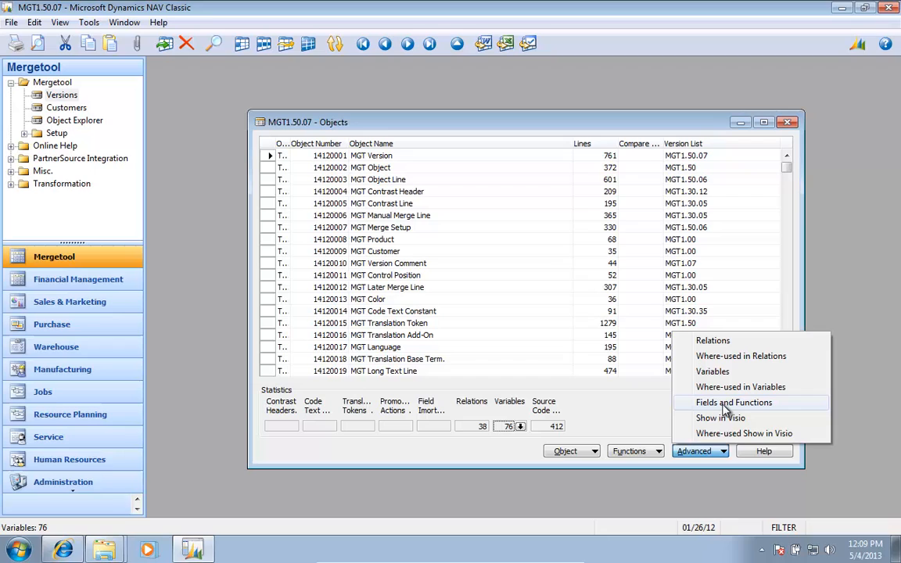
# In Fields and Functions, calculate usage for the MGT Version fields, inserting 151 usage records.
pyautogui.click(733, 404)
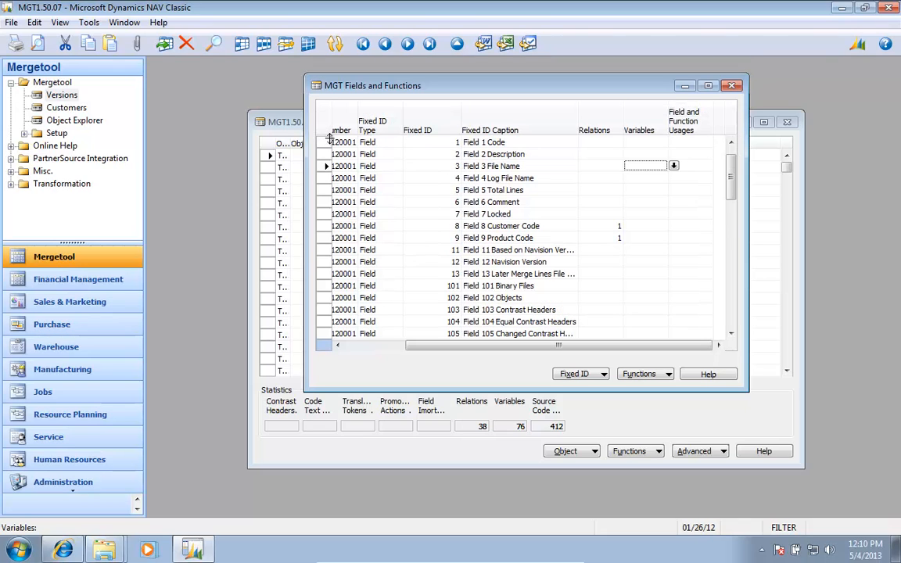
pyautogui.click(645, 374)
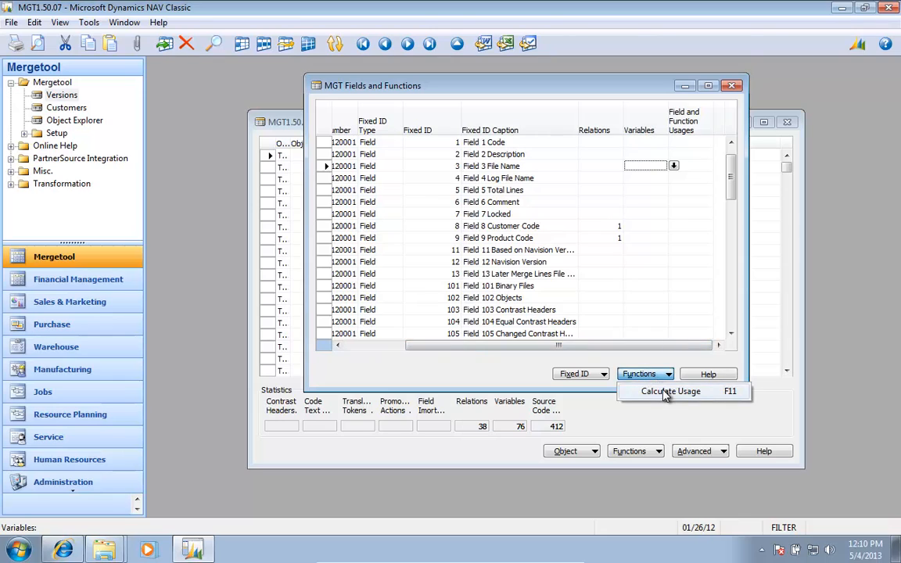
pyautogui.click(670, 391)
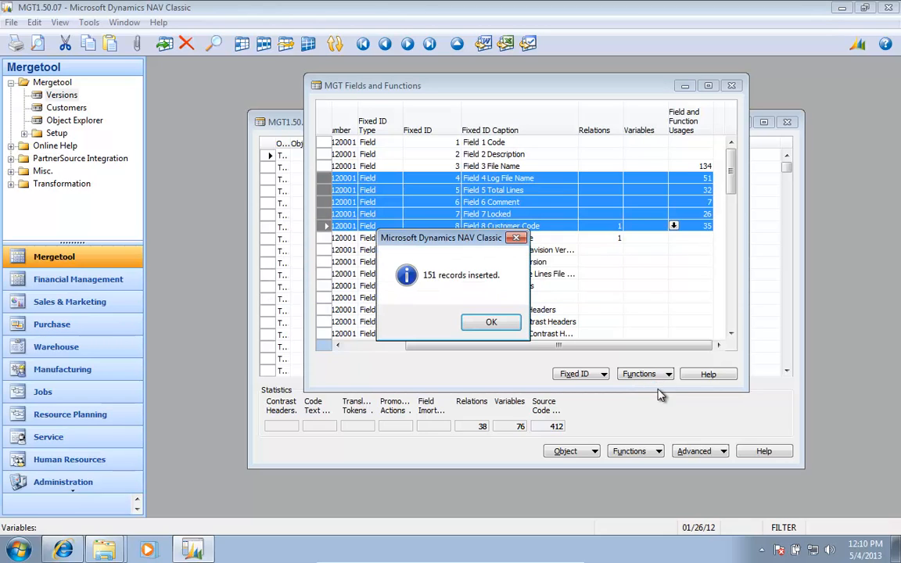
# Dismiss the records-inserted message and inspect the first Log File Name usage's object type and number.
pyautogui.click(491, 322)
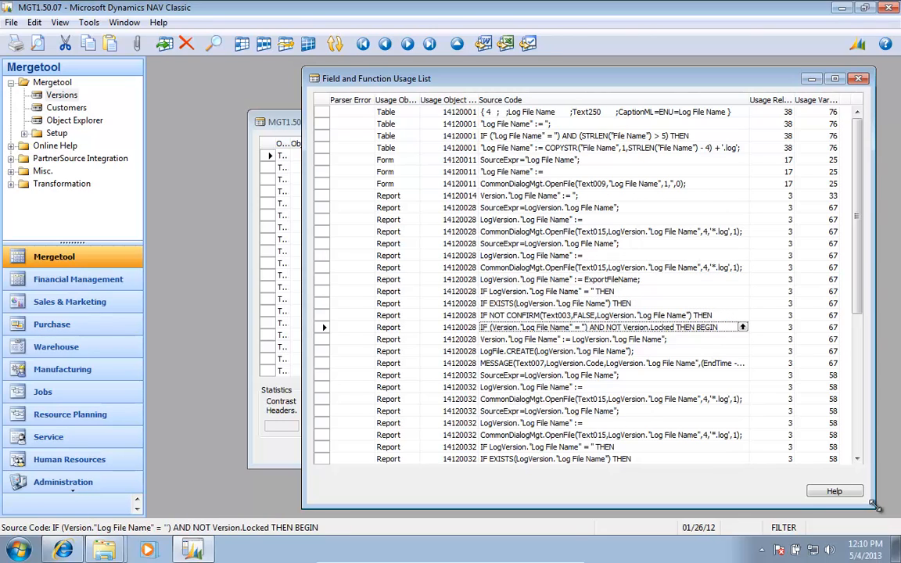
pyautogui.scroll(-3)
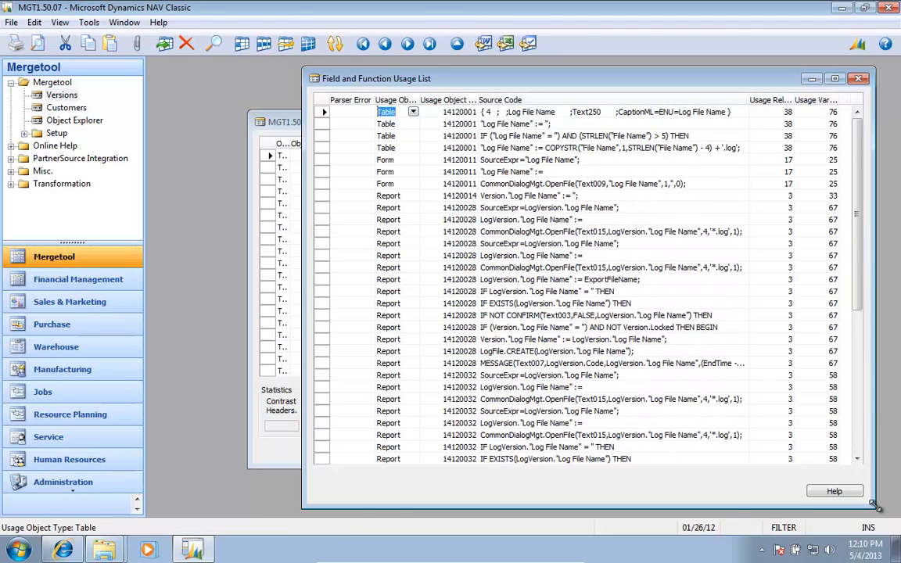
pyautogui.click(439, 113)
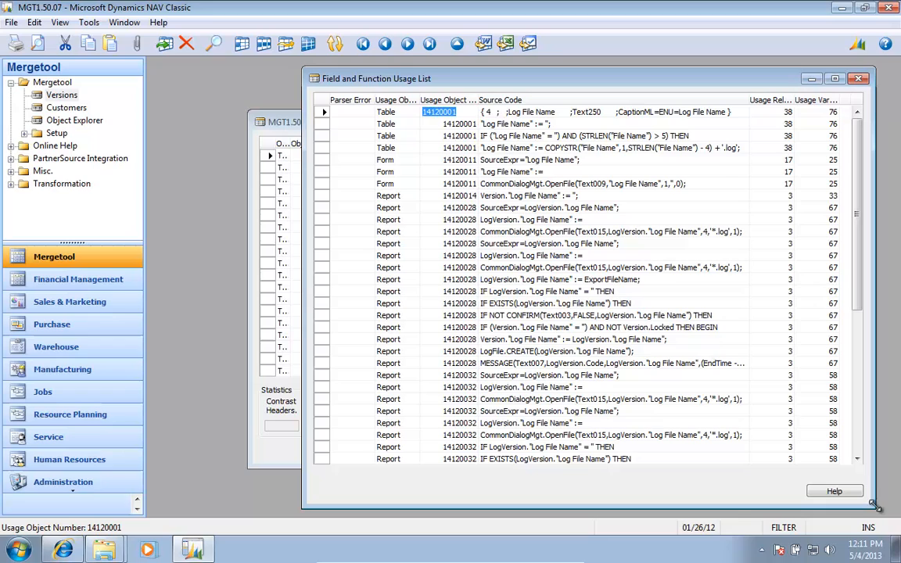
pyautogui.click(438, 147)
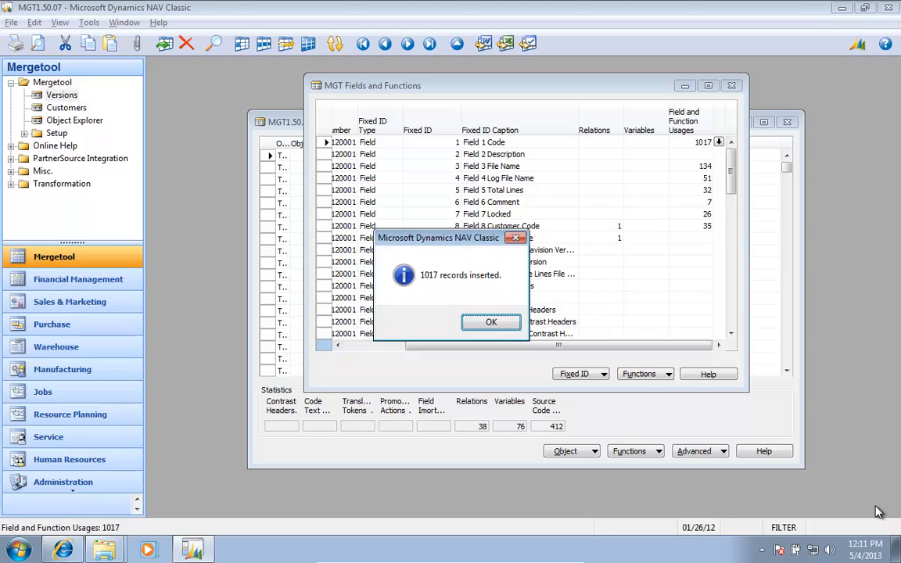
# Dismiss the 1017-records message and review the Code, Product Code and Contrast Headers field rows.
pyautogui.click(491, 322)
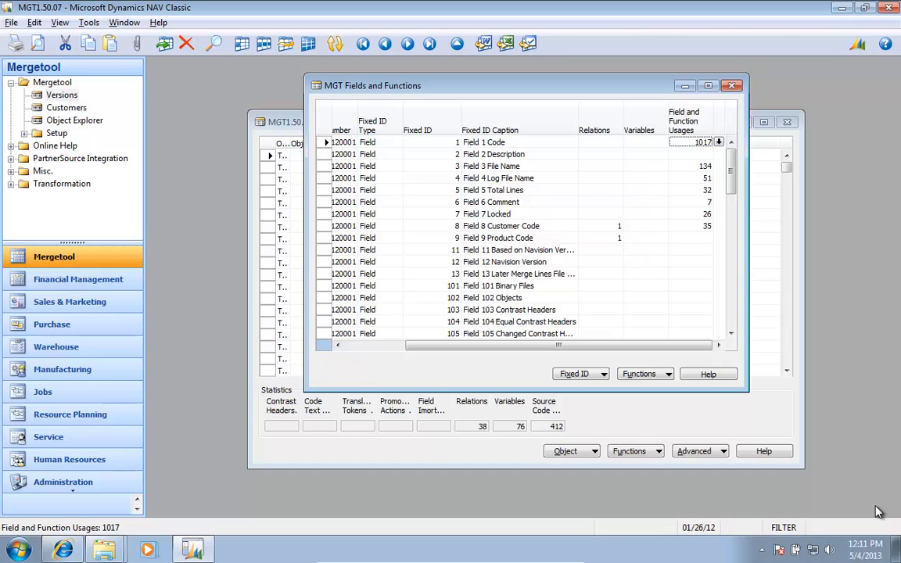
pyautogui.click(493, 141)
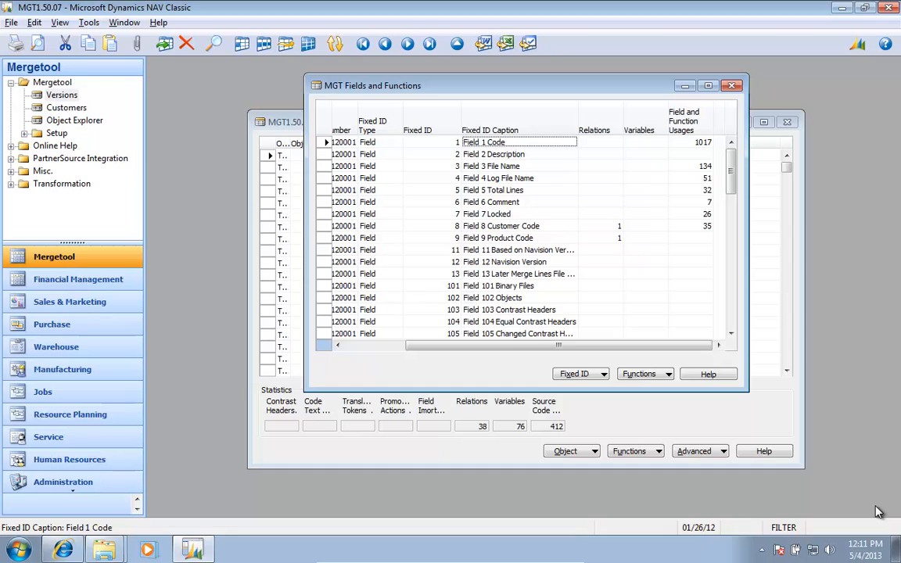
pyautogui.click(497, 238)
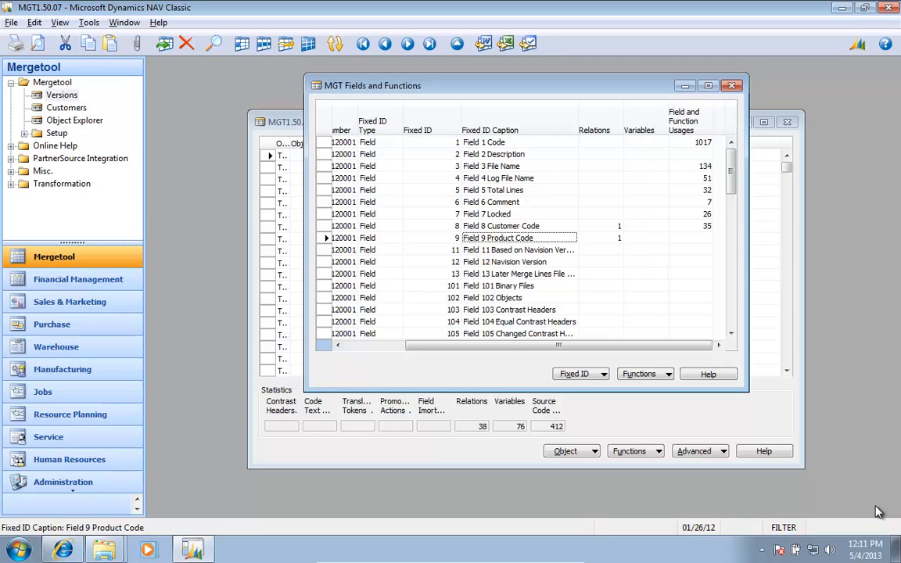
pyautogui.click(500, 225)
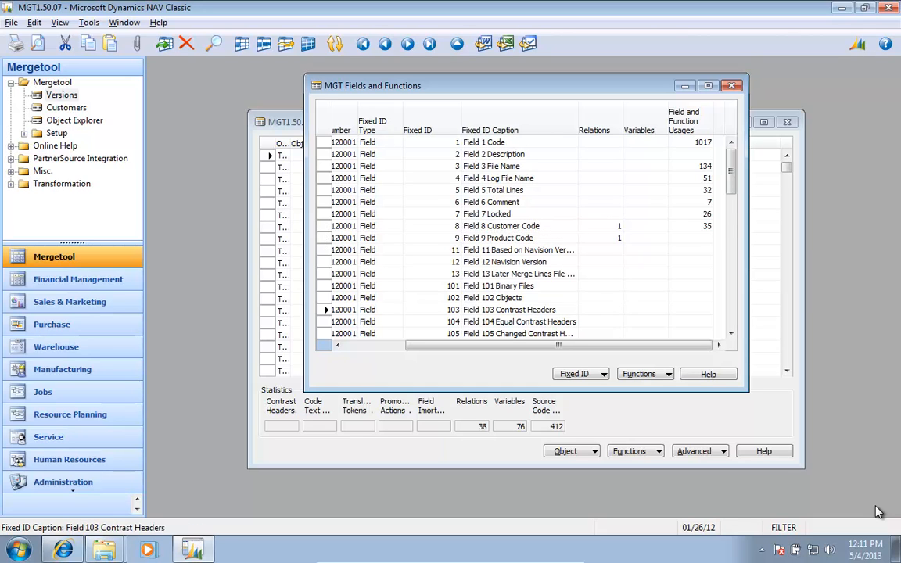
pyautogui.scroll(-3)
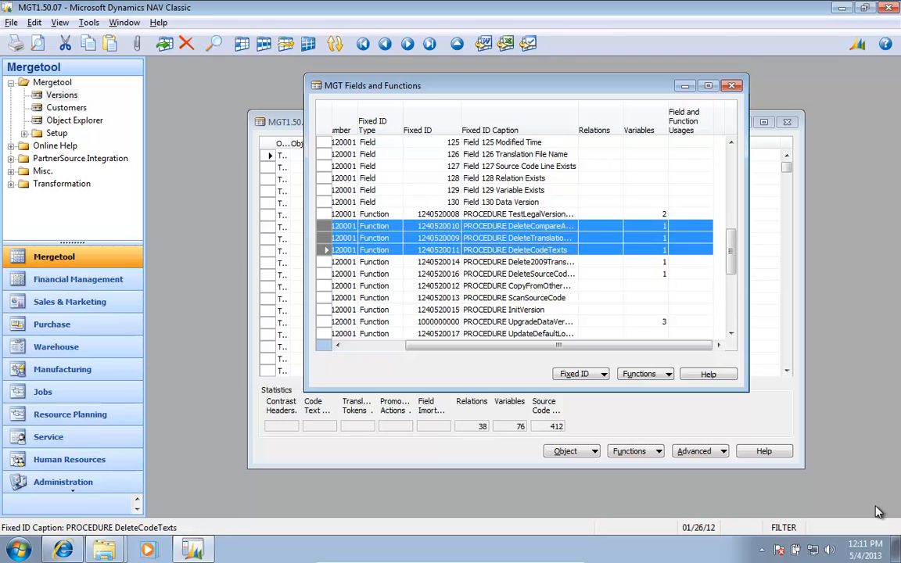
# Run Functions > Calculate Usage on the selected procedures, starting with DeleteCompareAndMergeData.
pyautogui.click(644, 374)
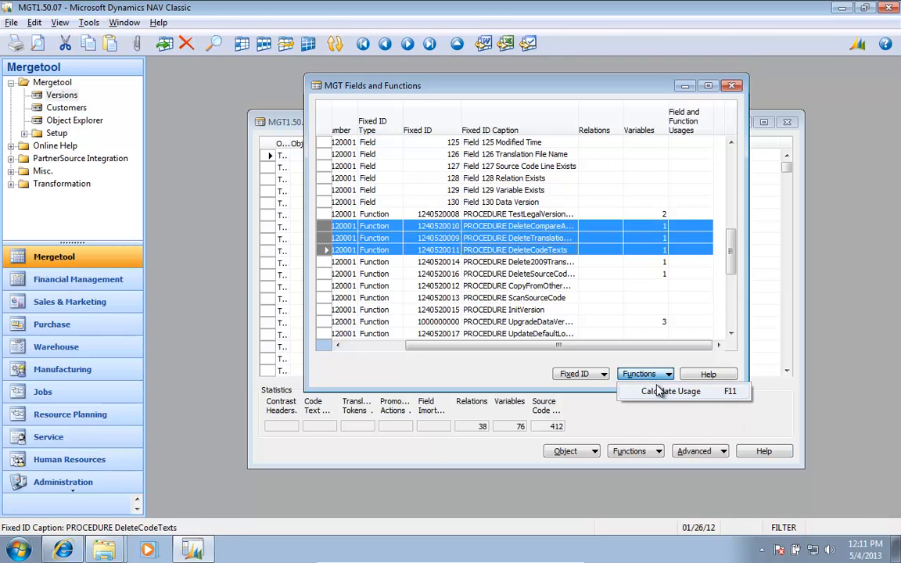
pyautogui.click(669, 391)
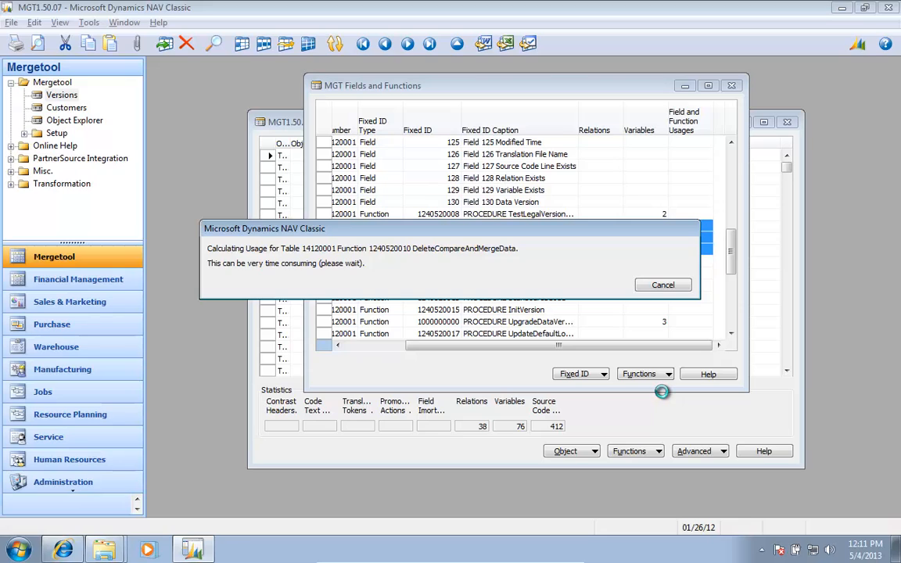